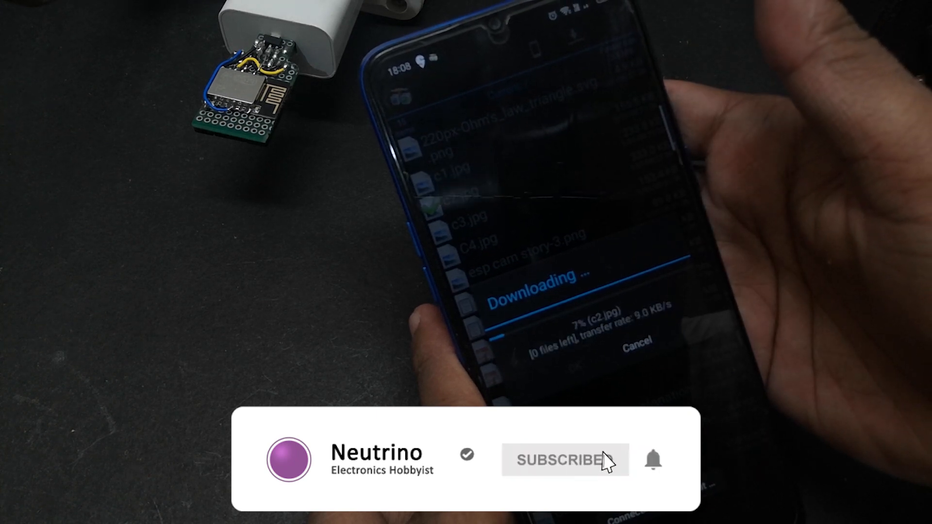
Download c2.jpg from the ESP8266 SD-card FTP server to the phone
{"action": "left_click", "coordinate": [563, 460]}
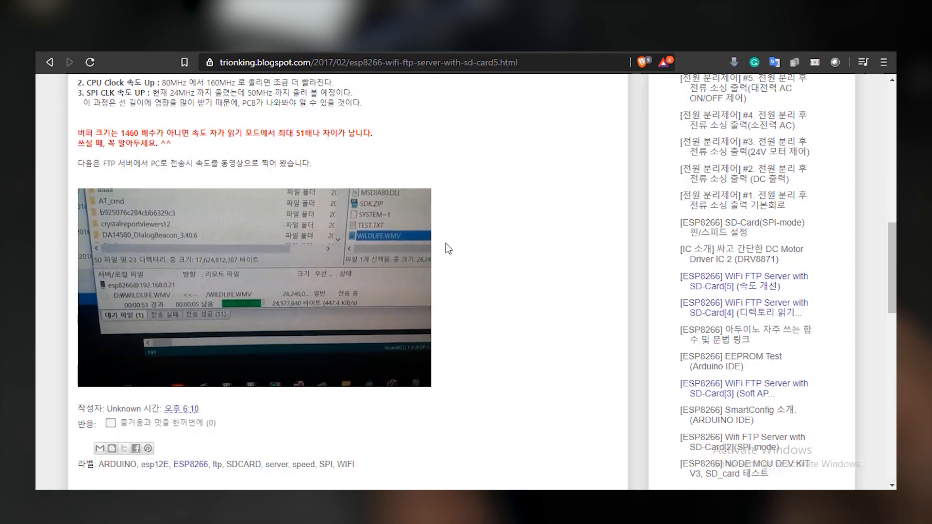
Play the embedded ESP8266 FTP transfer-speed test video showing about 447 KB/s
{"action": "left_click", "coordinate": [254, 289]}
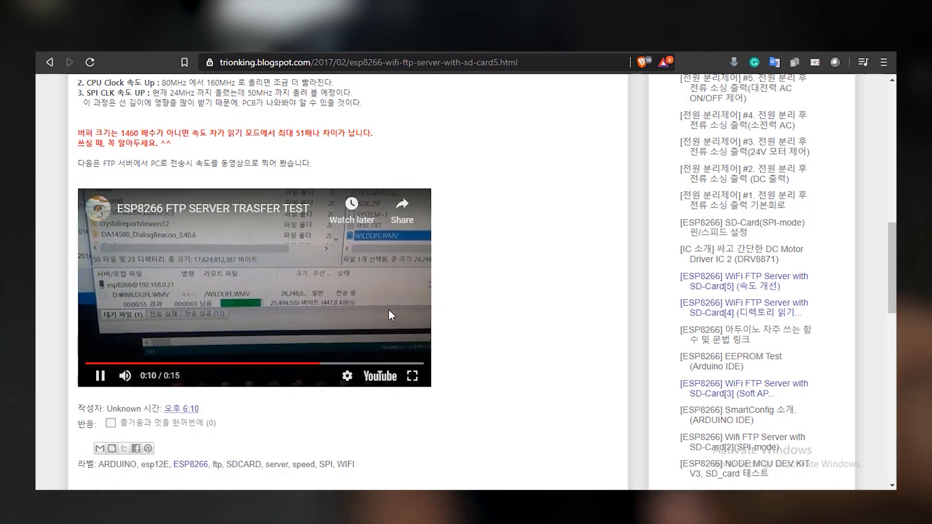